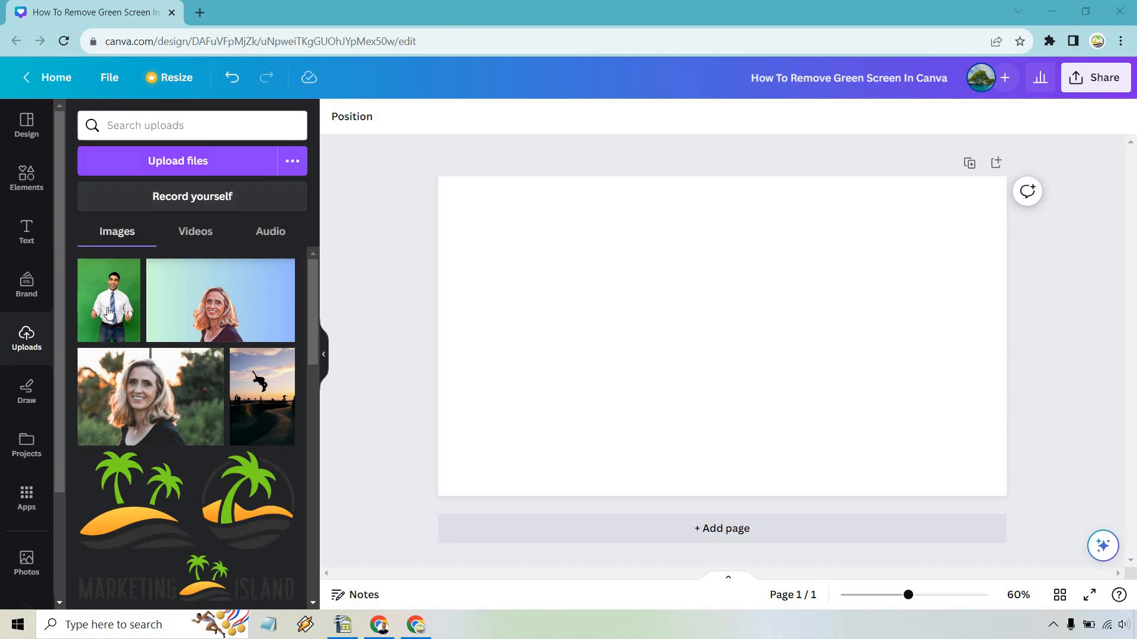
- Add the uploaded green-screen photo of the man and enlarge it to span the page height
click(108, 300)
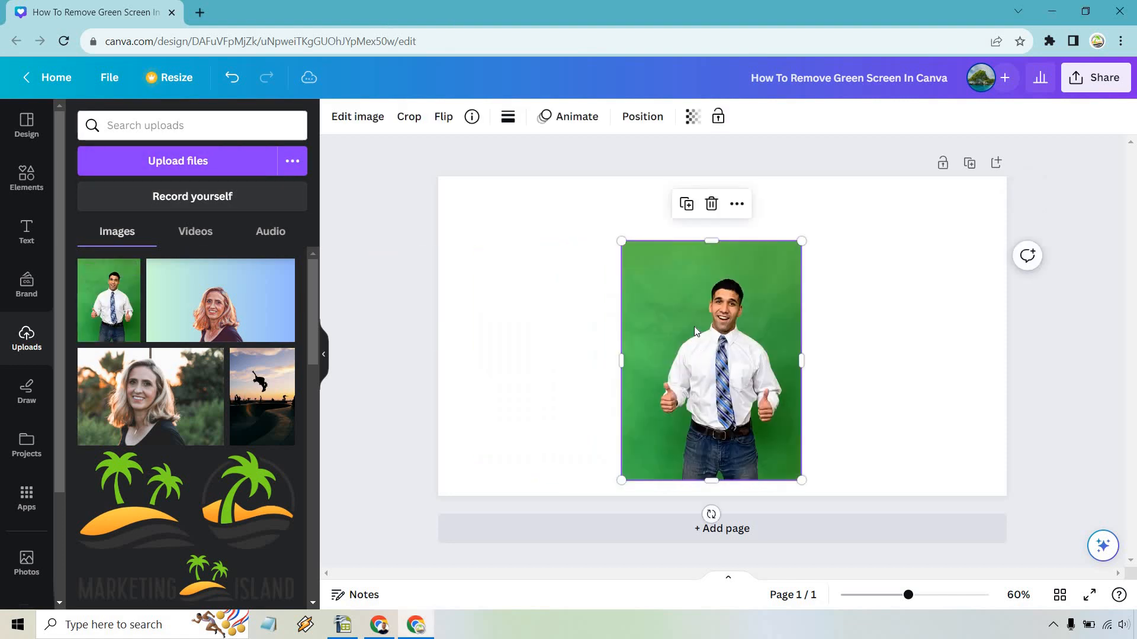
drag(802, 480, 777, 416)
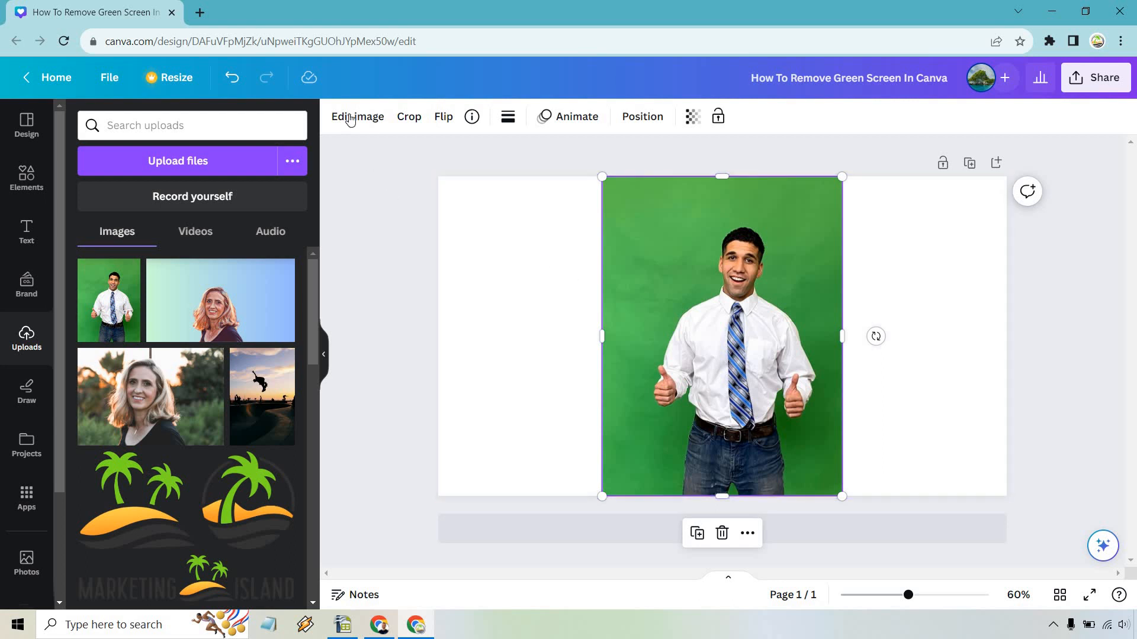
- Run Background Remover from Edit image to strip the green backdrop from the photo
click(356, 117)
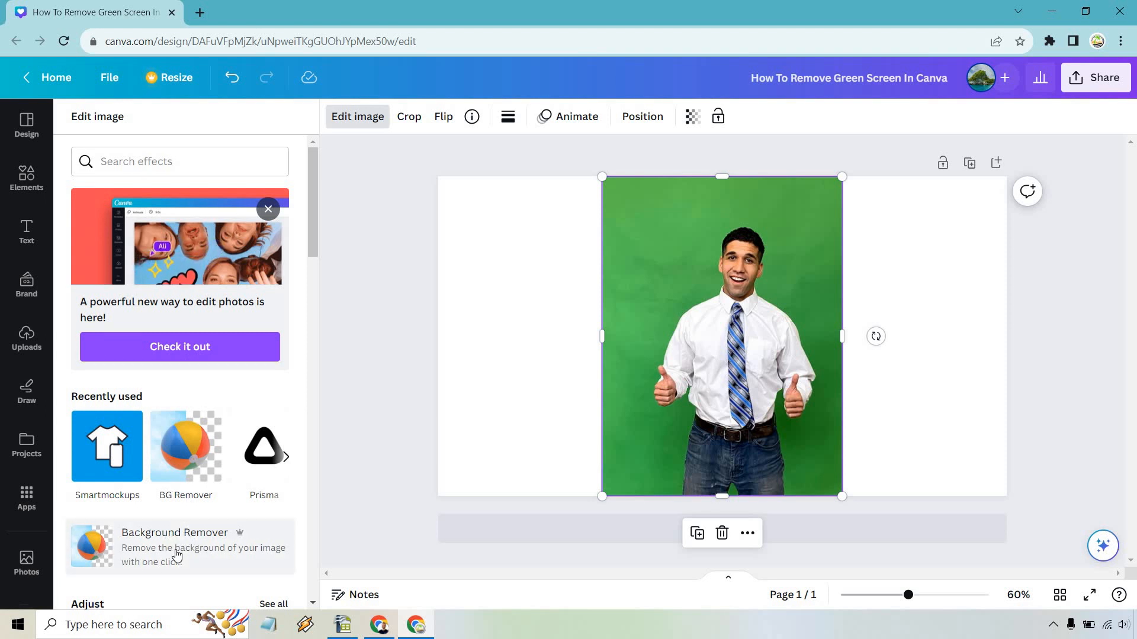
click(174, 547)
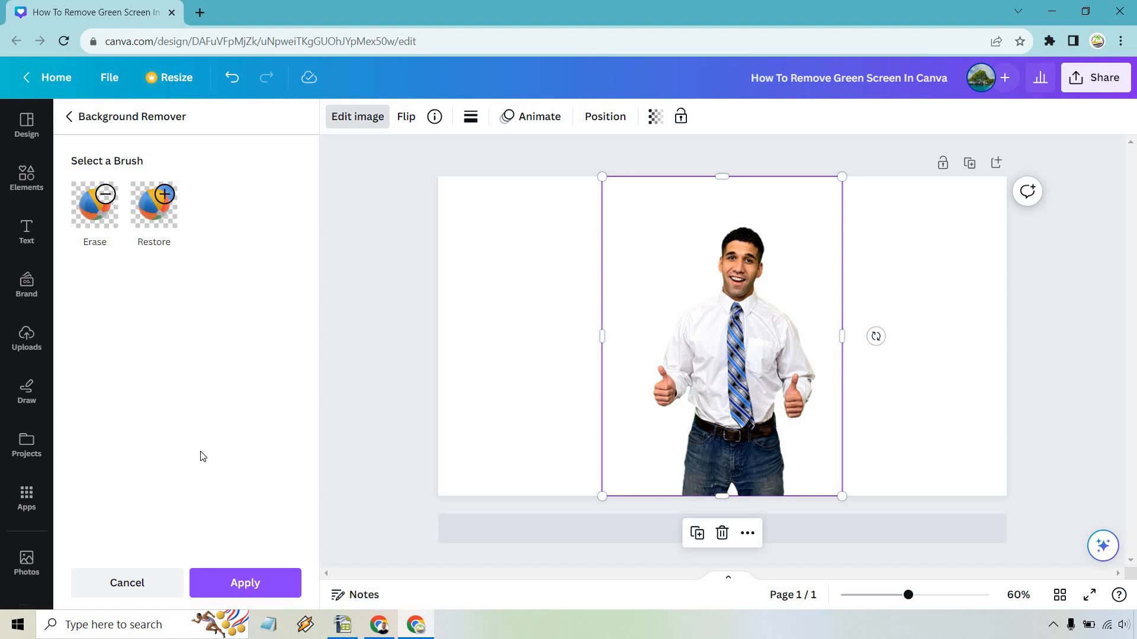
- Apply the background removal and deselect, leaving the man cut out on the white page
click(68, 117)
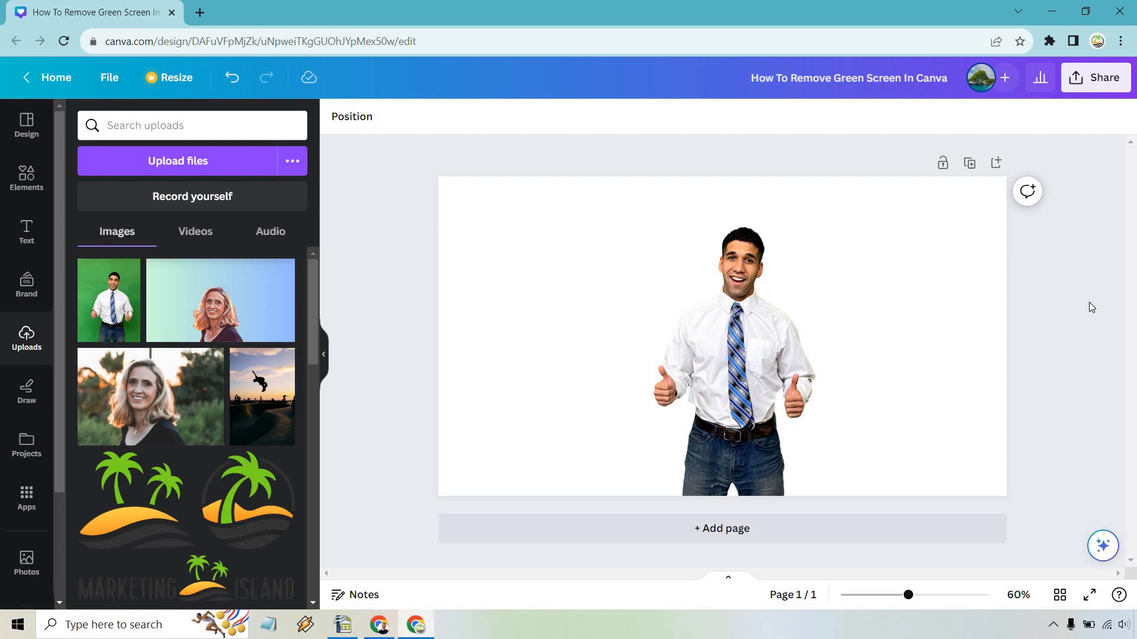
mouse_move(1084, 305)
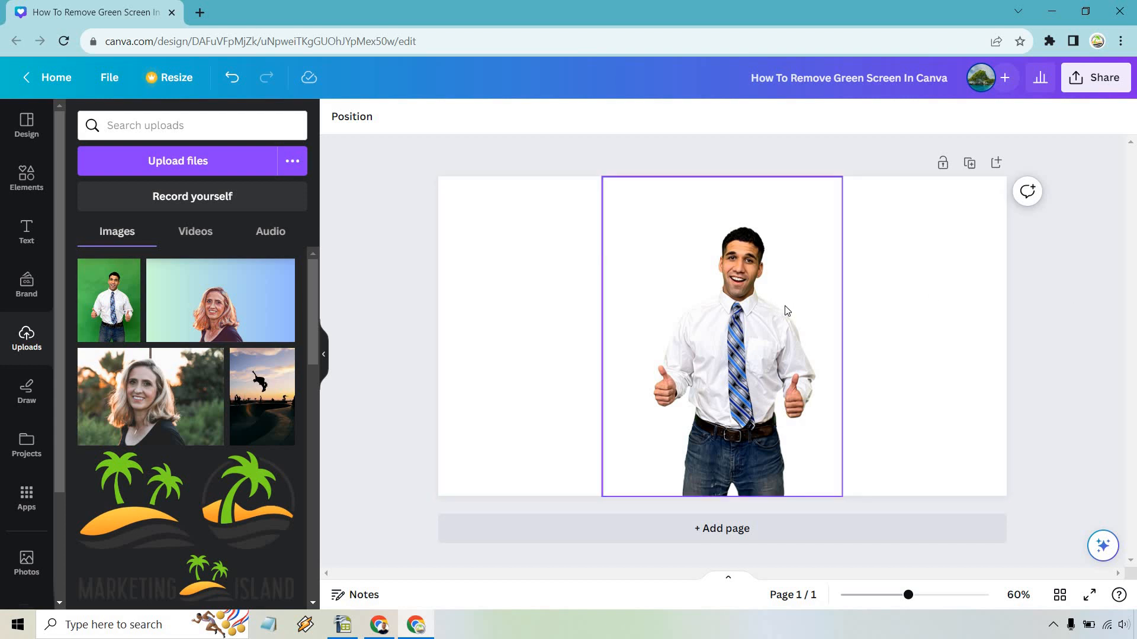
mouse_move(794, 330)
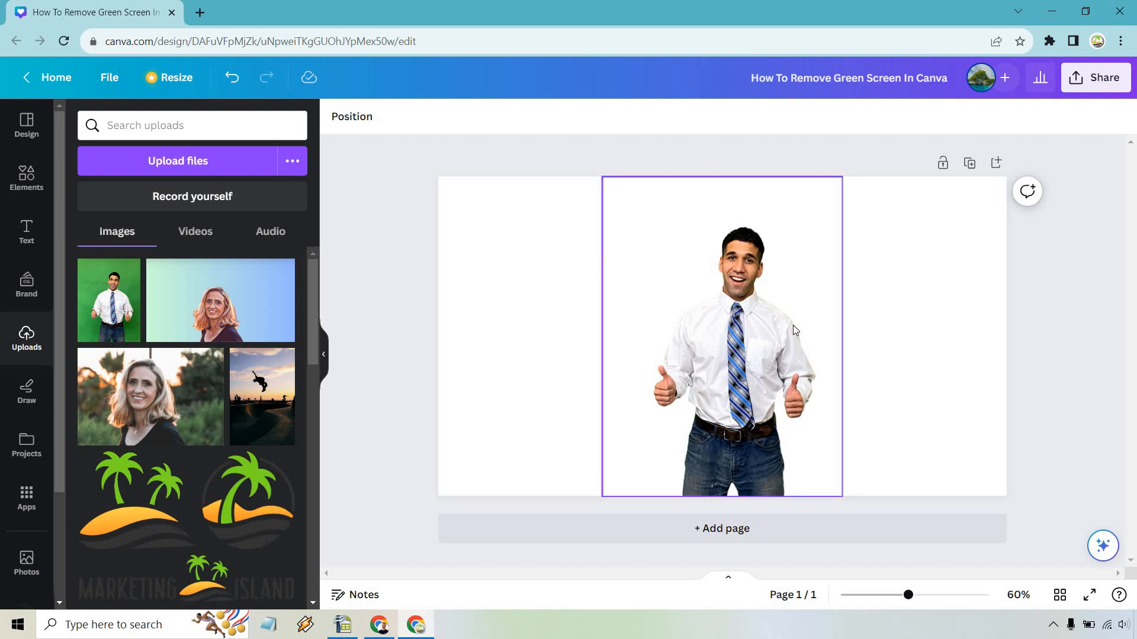
click(1083, 300)
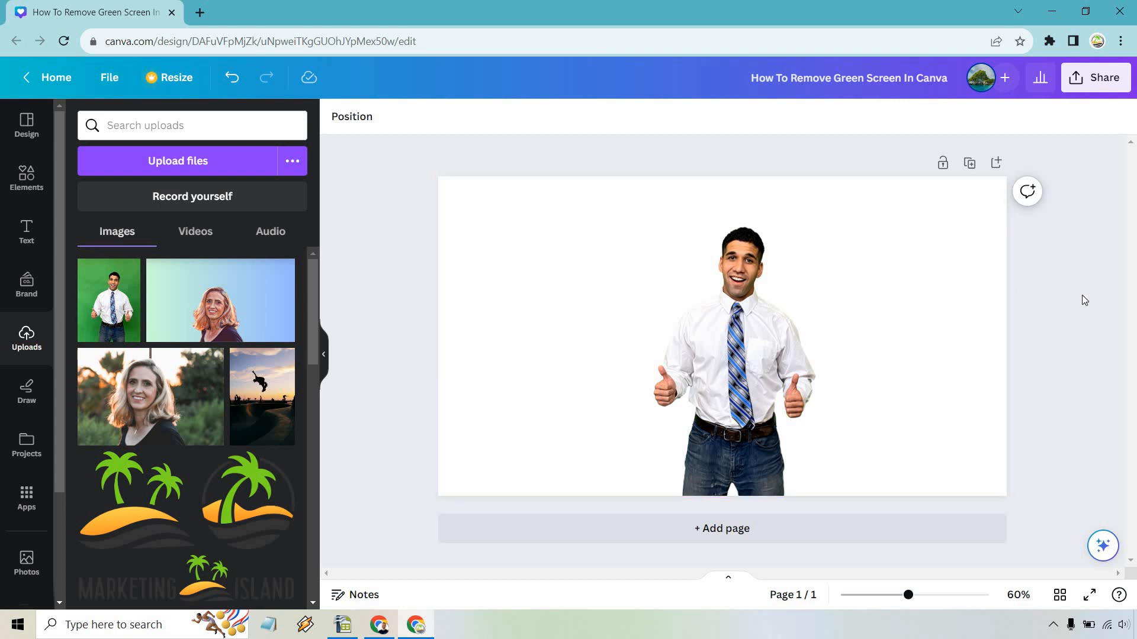